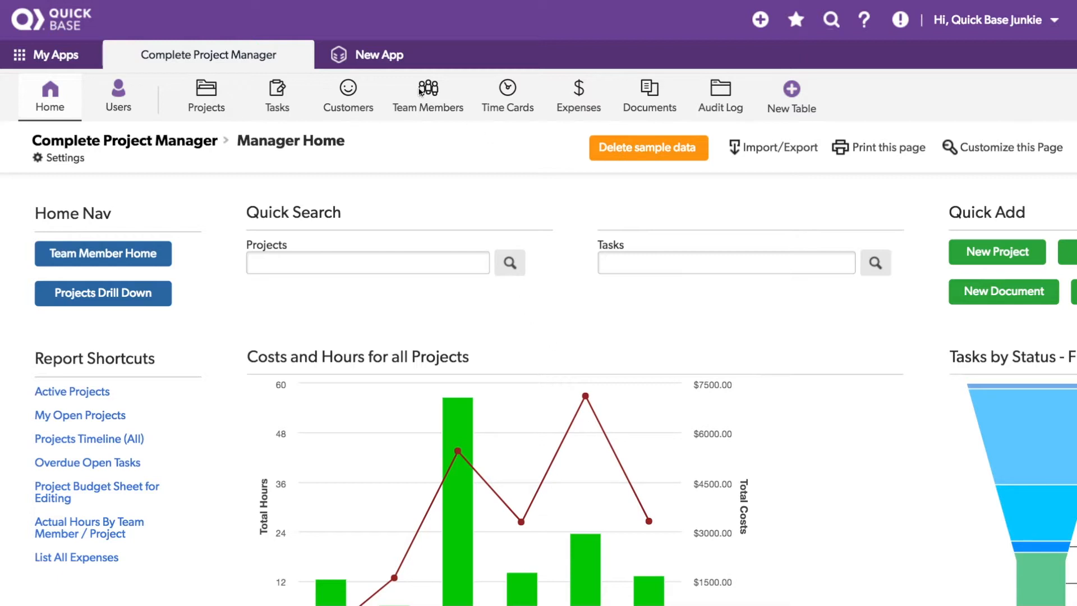
Open the Customers table from the Complete Project Manager app's table bar.
click(347, 95)
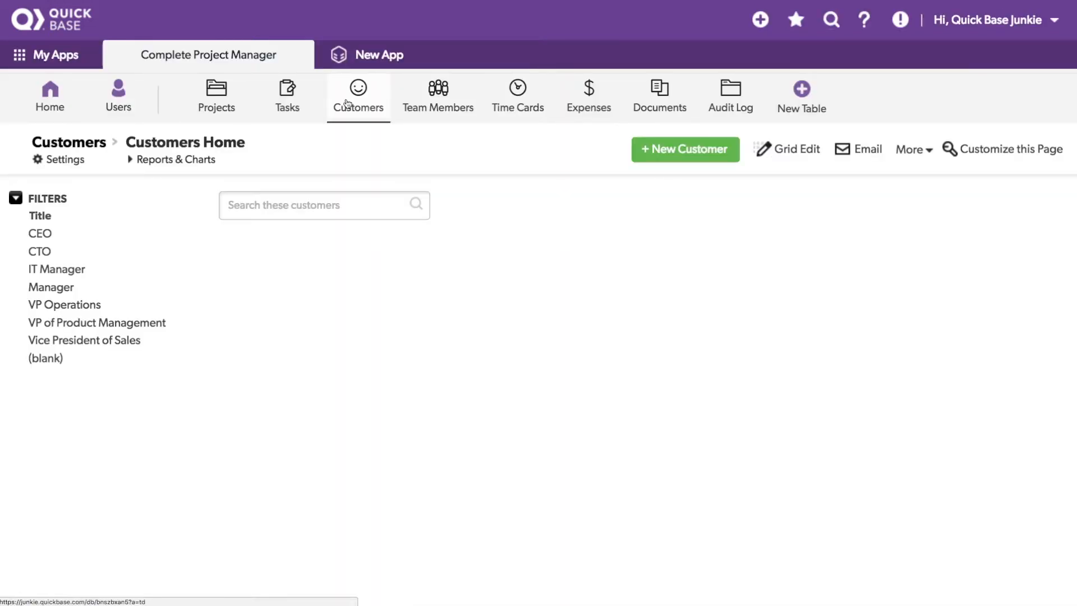
Review the Acme Staple Company record, then open the Customers table settings.
click(15, 198)
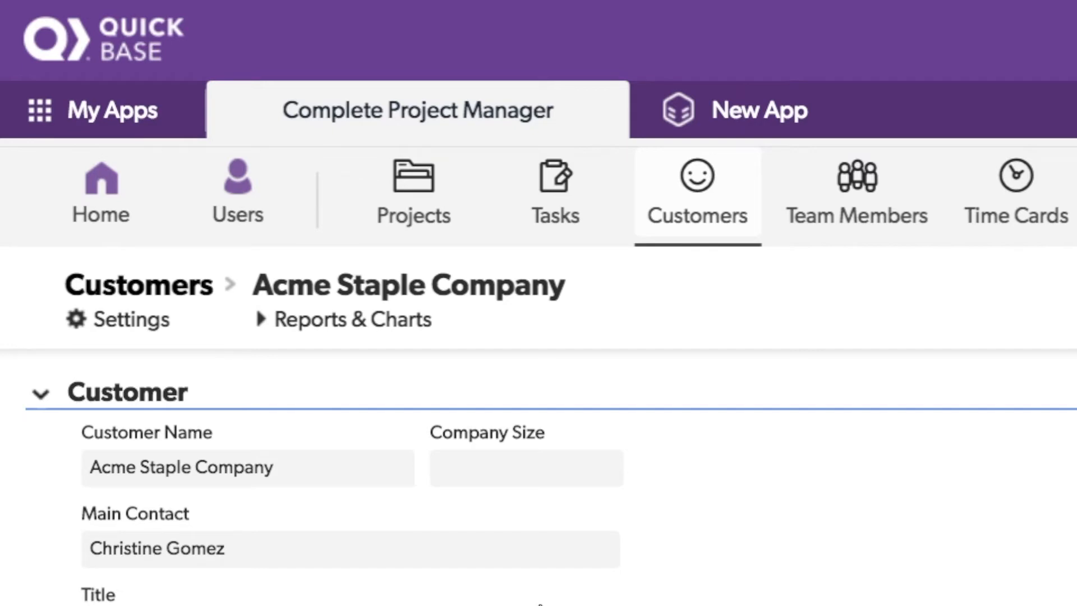
scroll(down, 3)
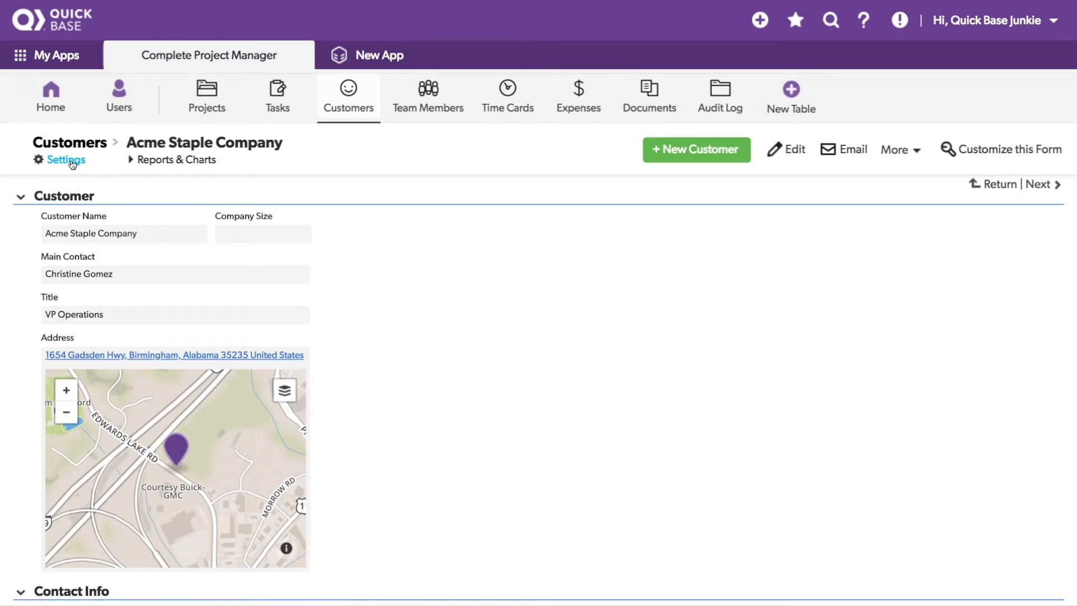
click(66, 159)
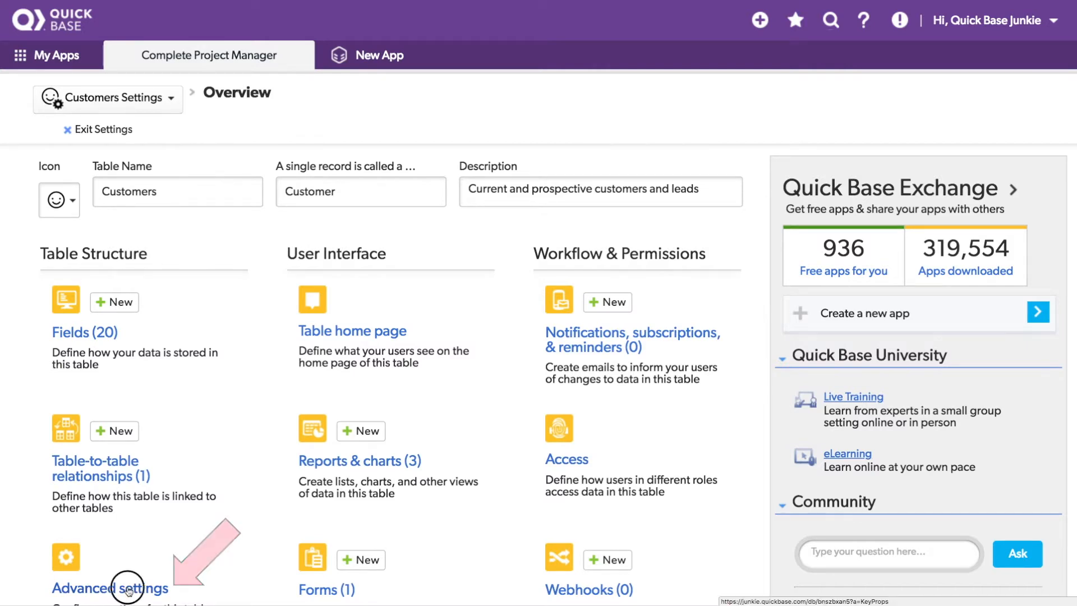
Open Customers Advanced settings and scroll to the Identifying Records title options.
click(110, 588)
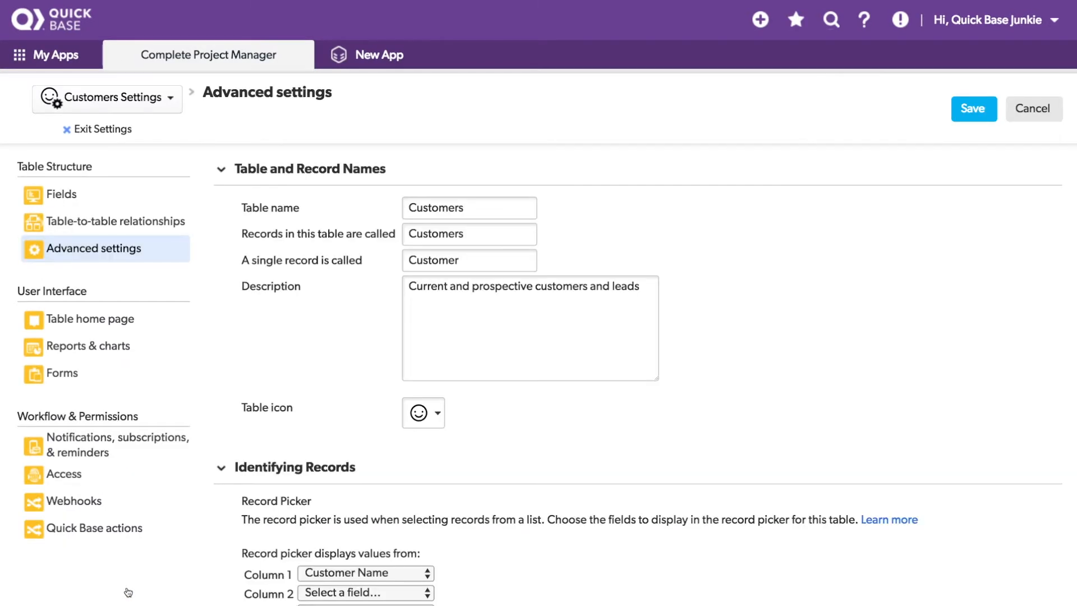
scroll(down, 3)
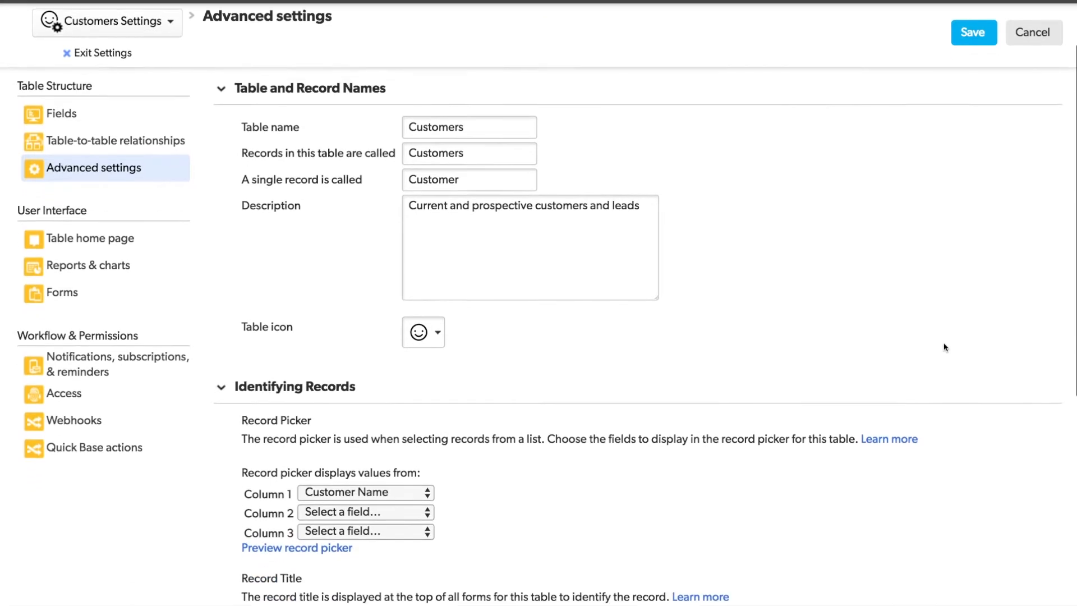
scroll(down, 3)
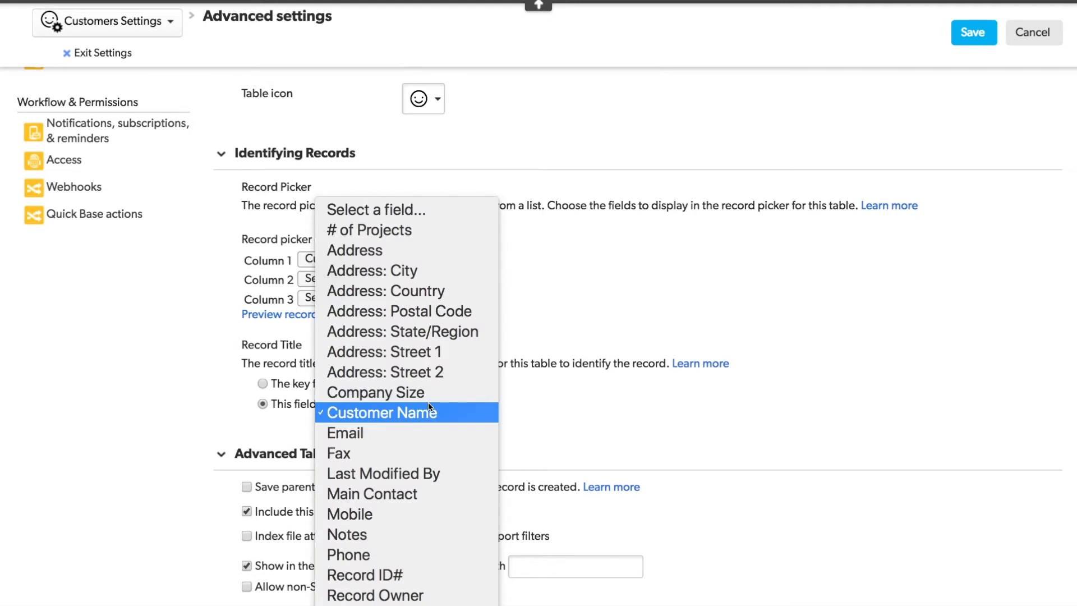
Set the record title to the key field (Record ID#), save, and return to the record.
click(383, 413)
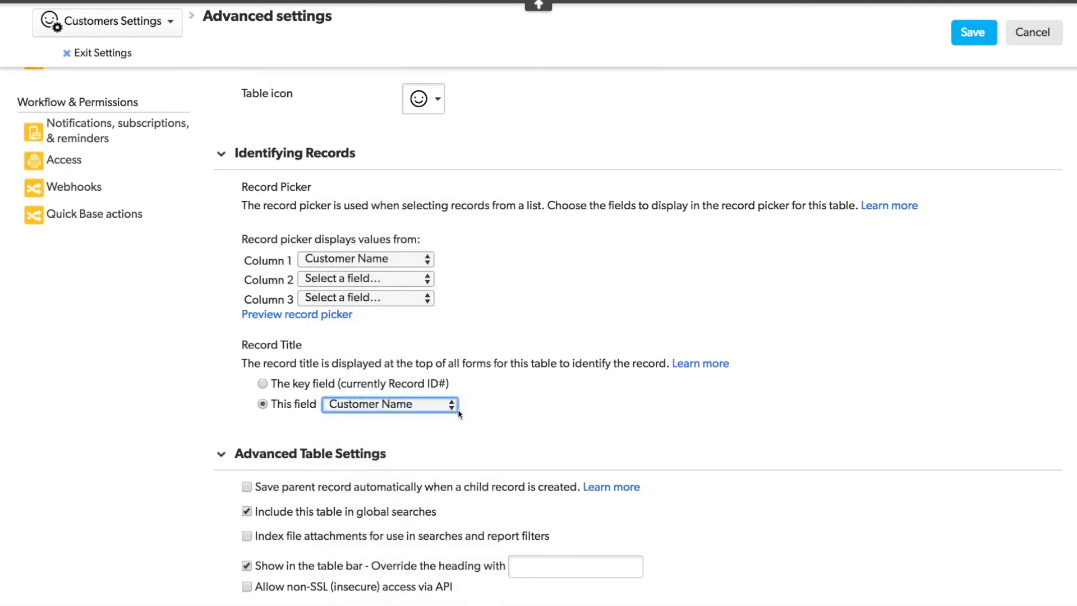
click(263, 383)
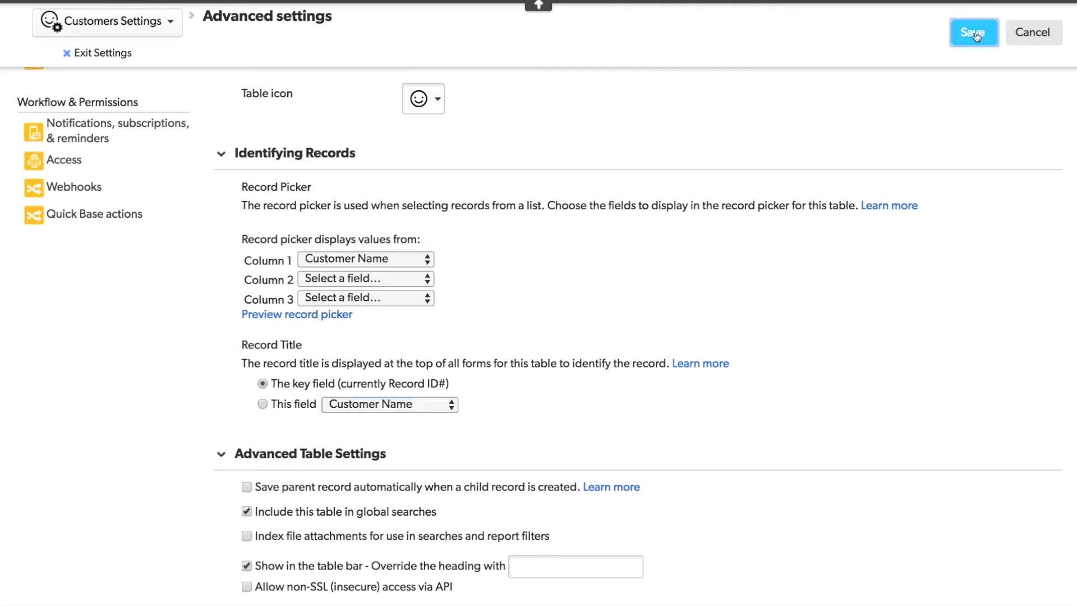
click(972, 33)
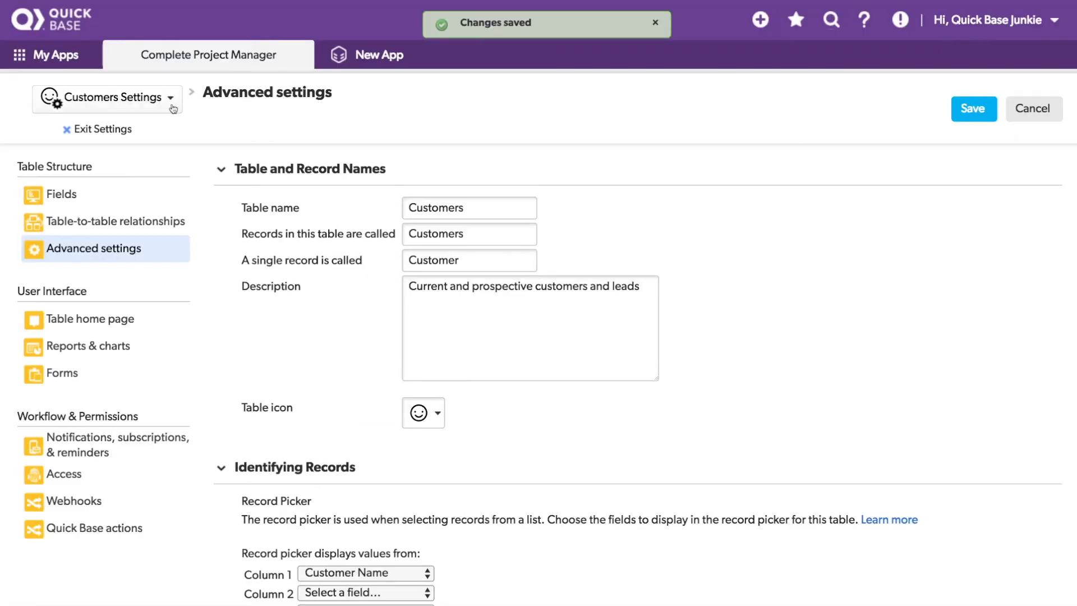
click(103, 129)
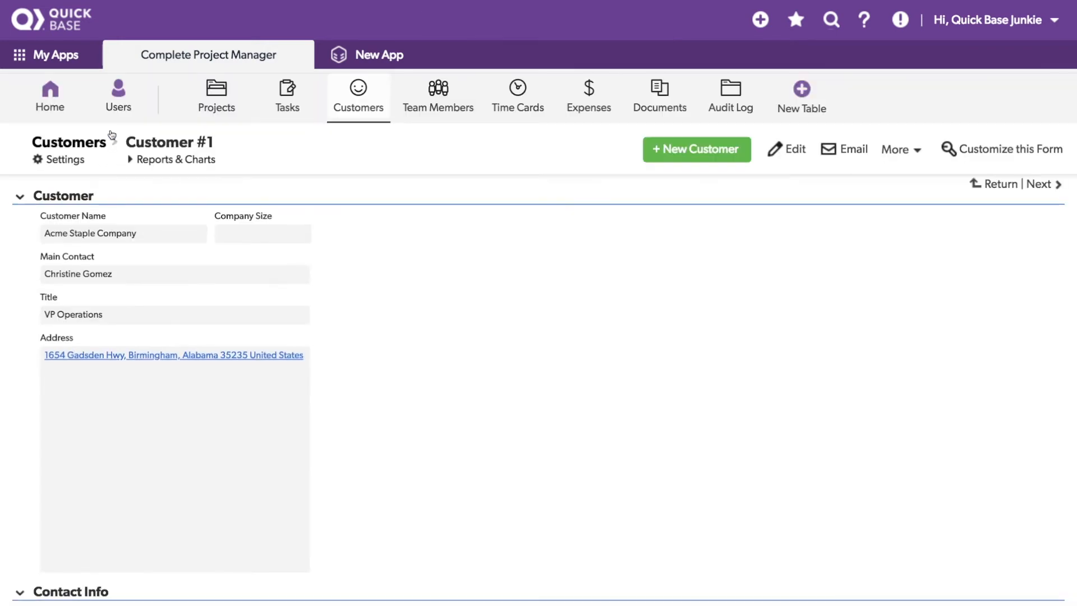